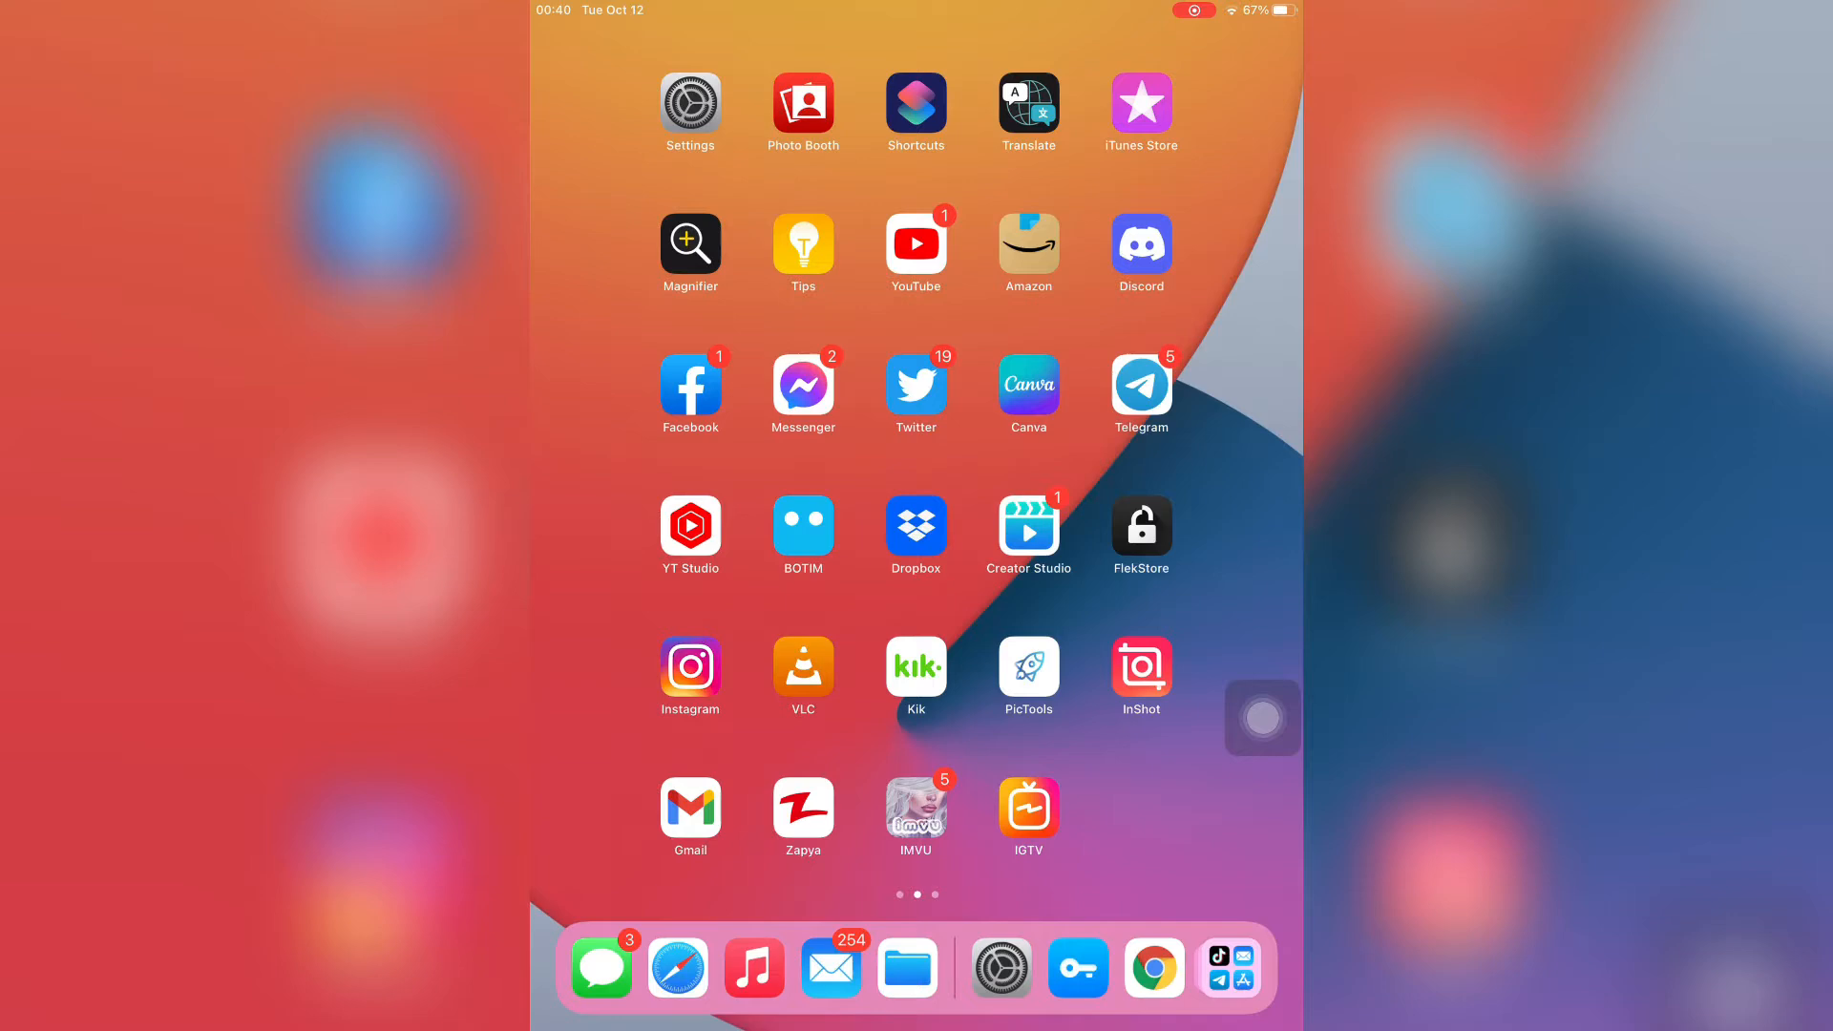
Launch Settings from the Home Screen and go to General > Keyboards
scroll("left", 3)
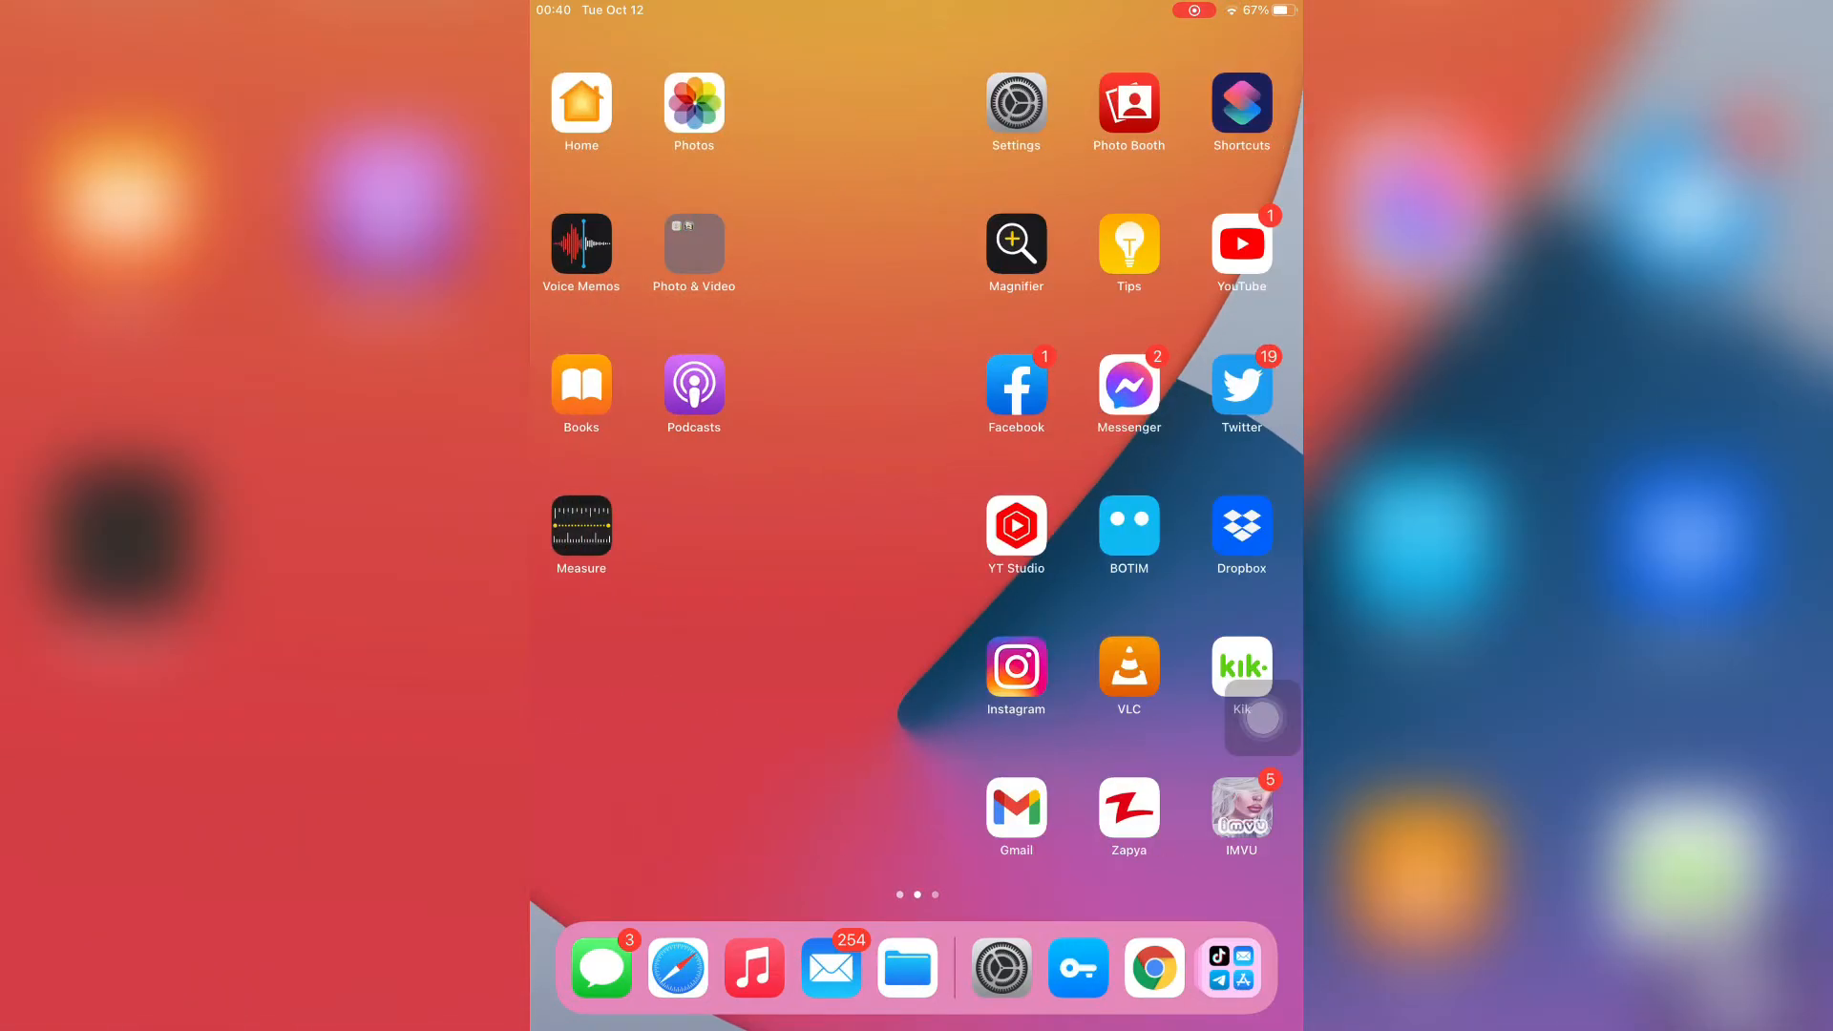
scroll("left", 3)
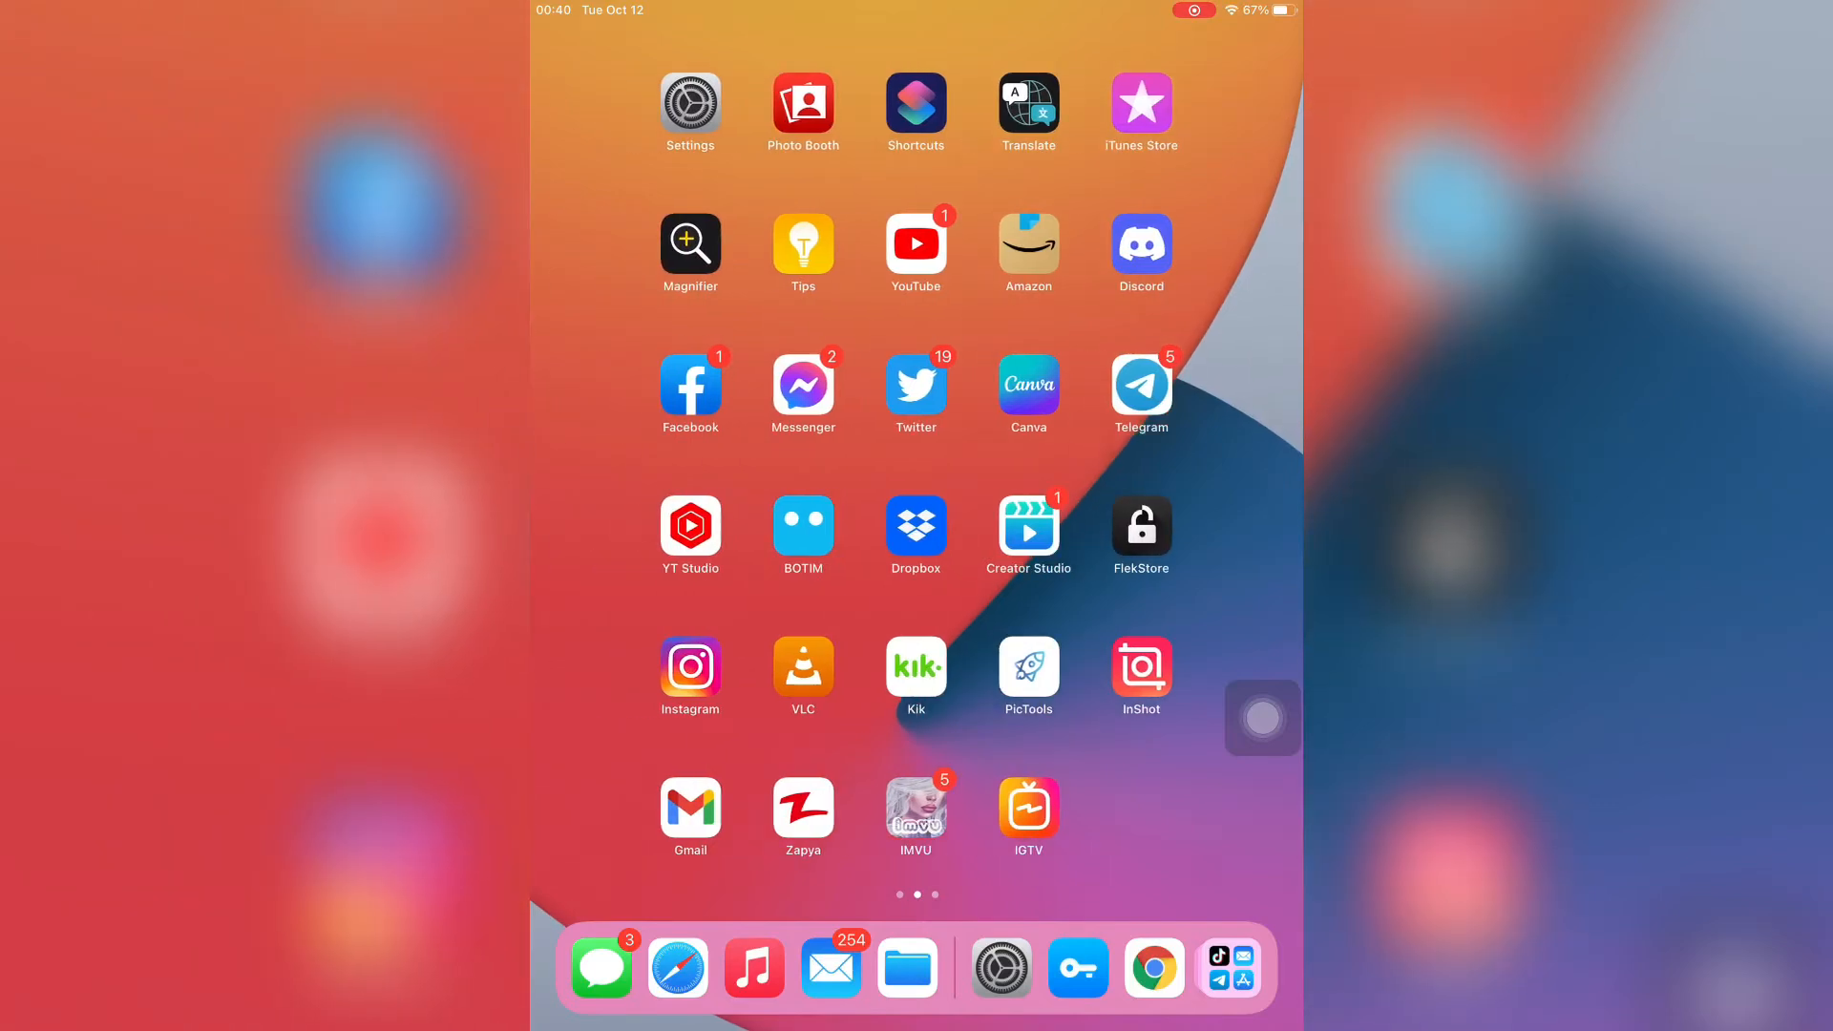
left_click(688, 101)
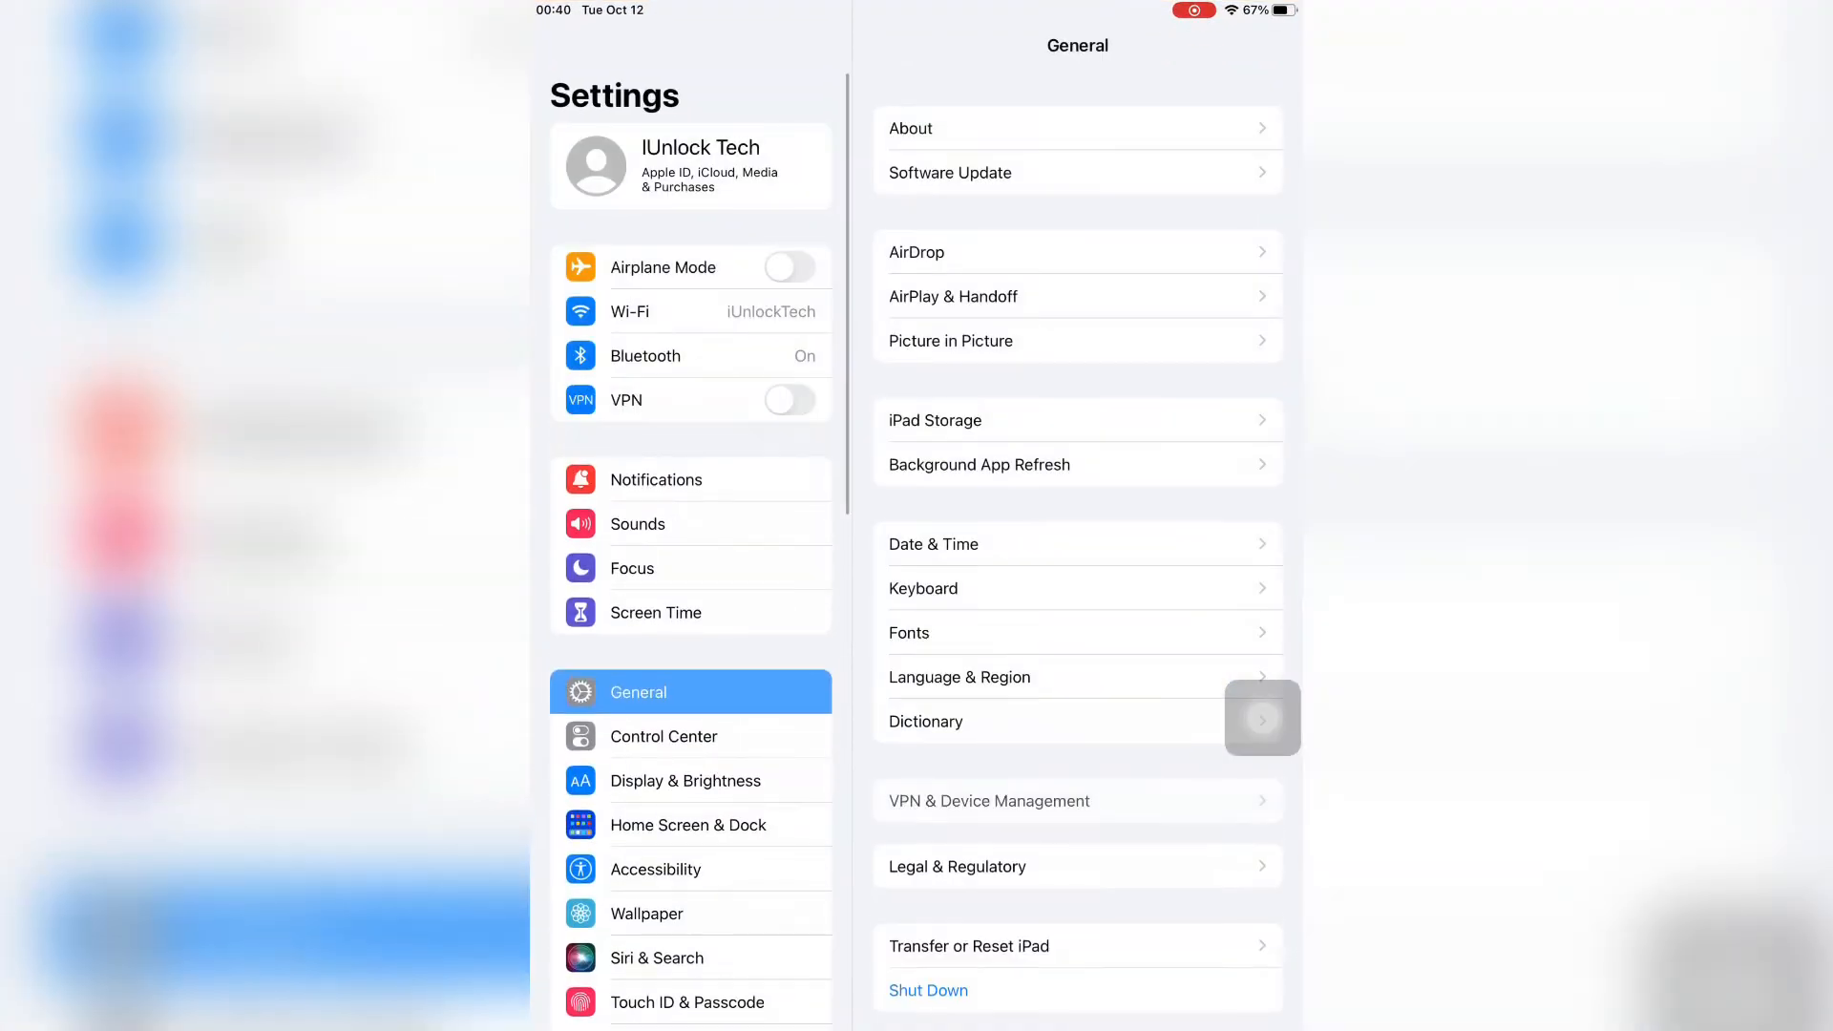
scroll("down", 3)
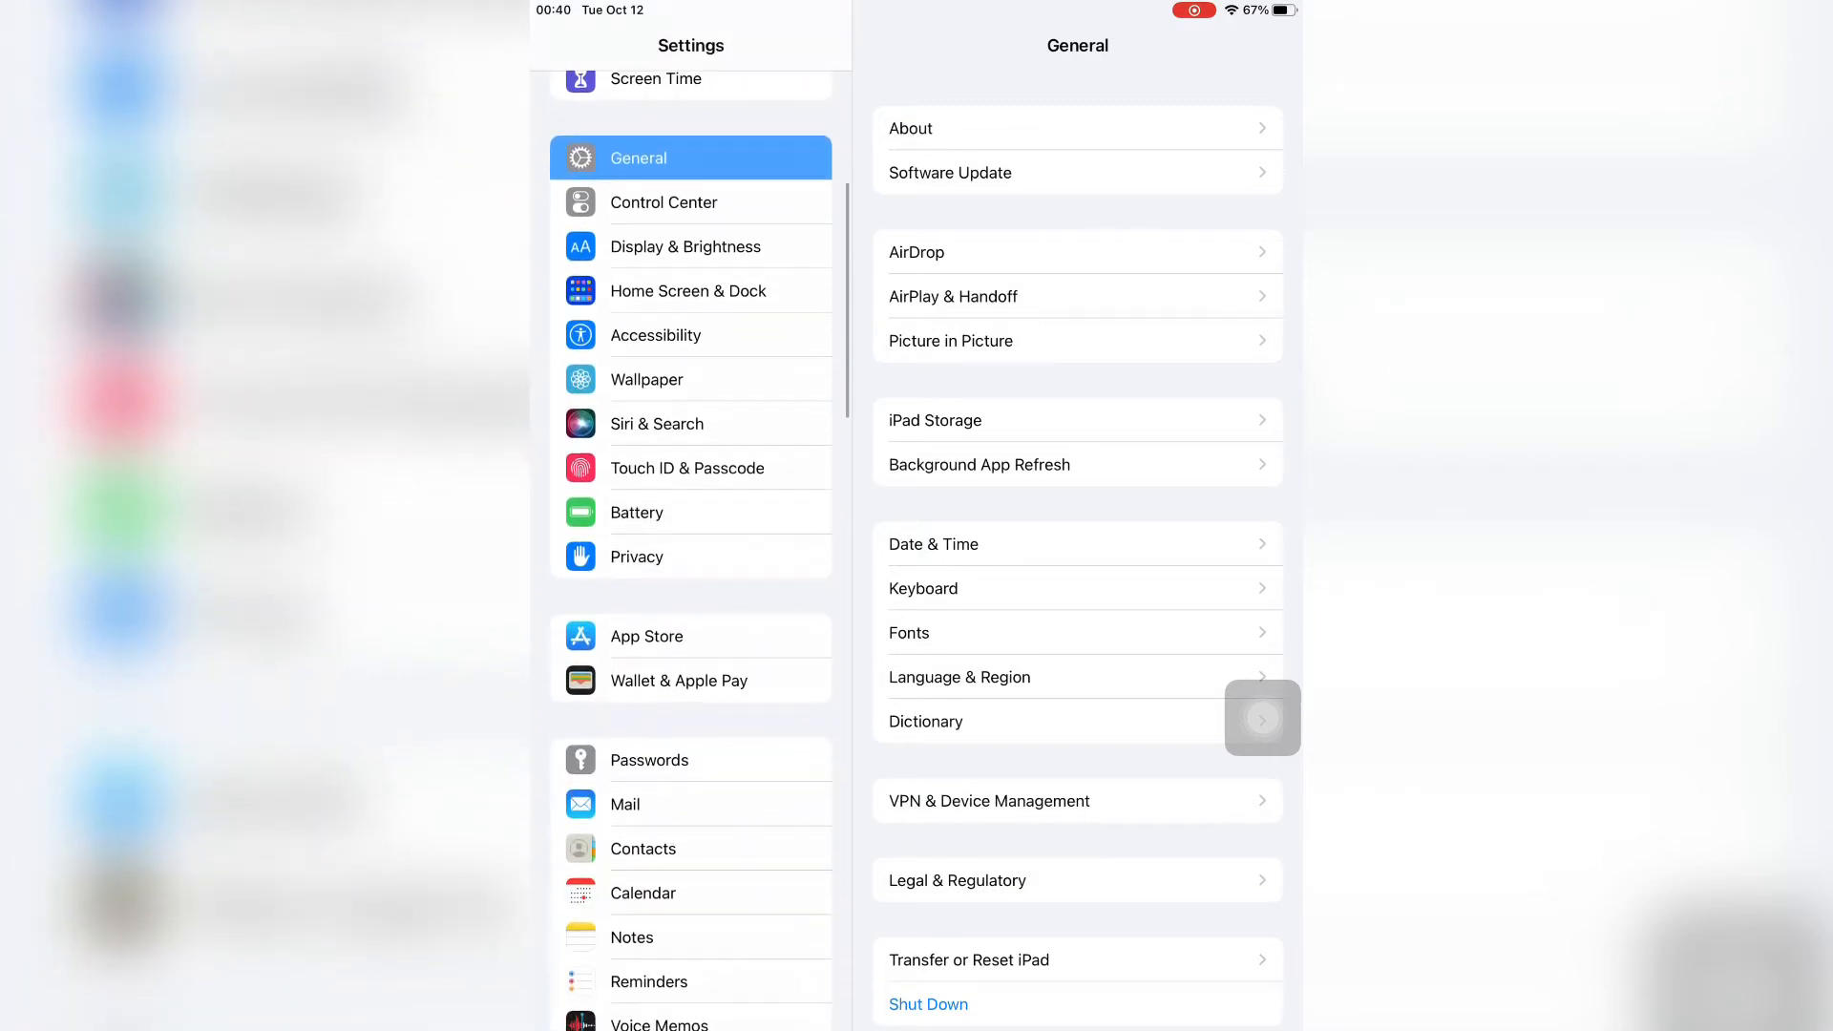
scroll("down", 3)
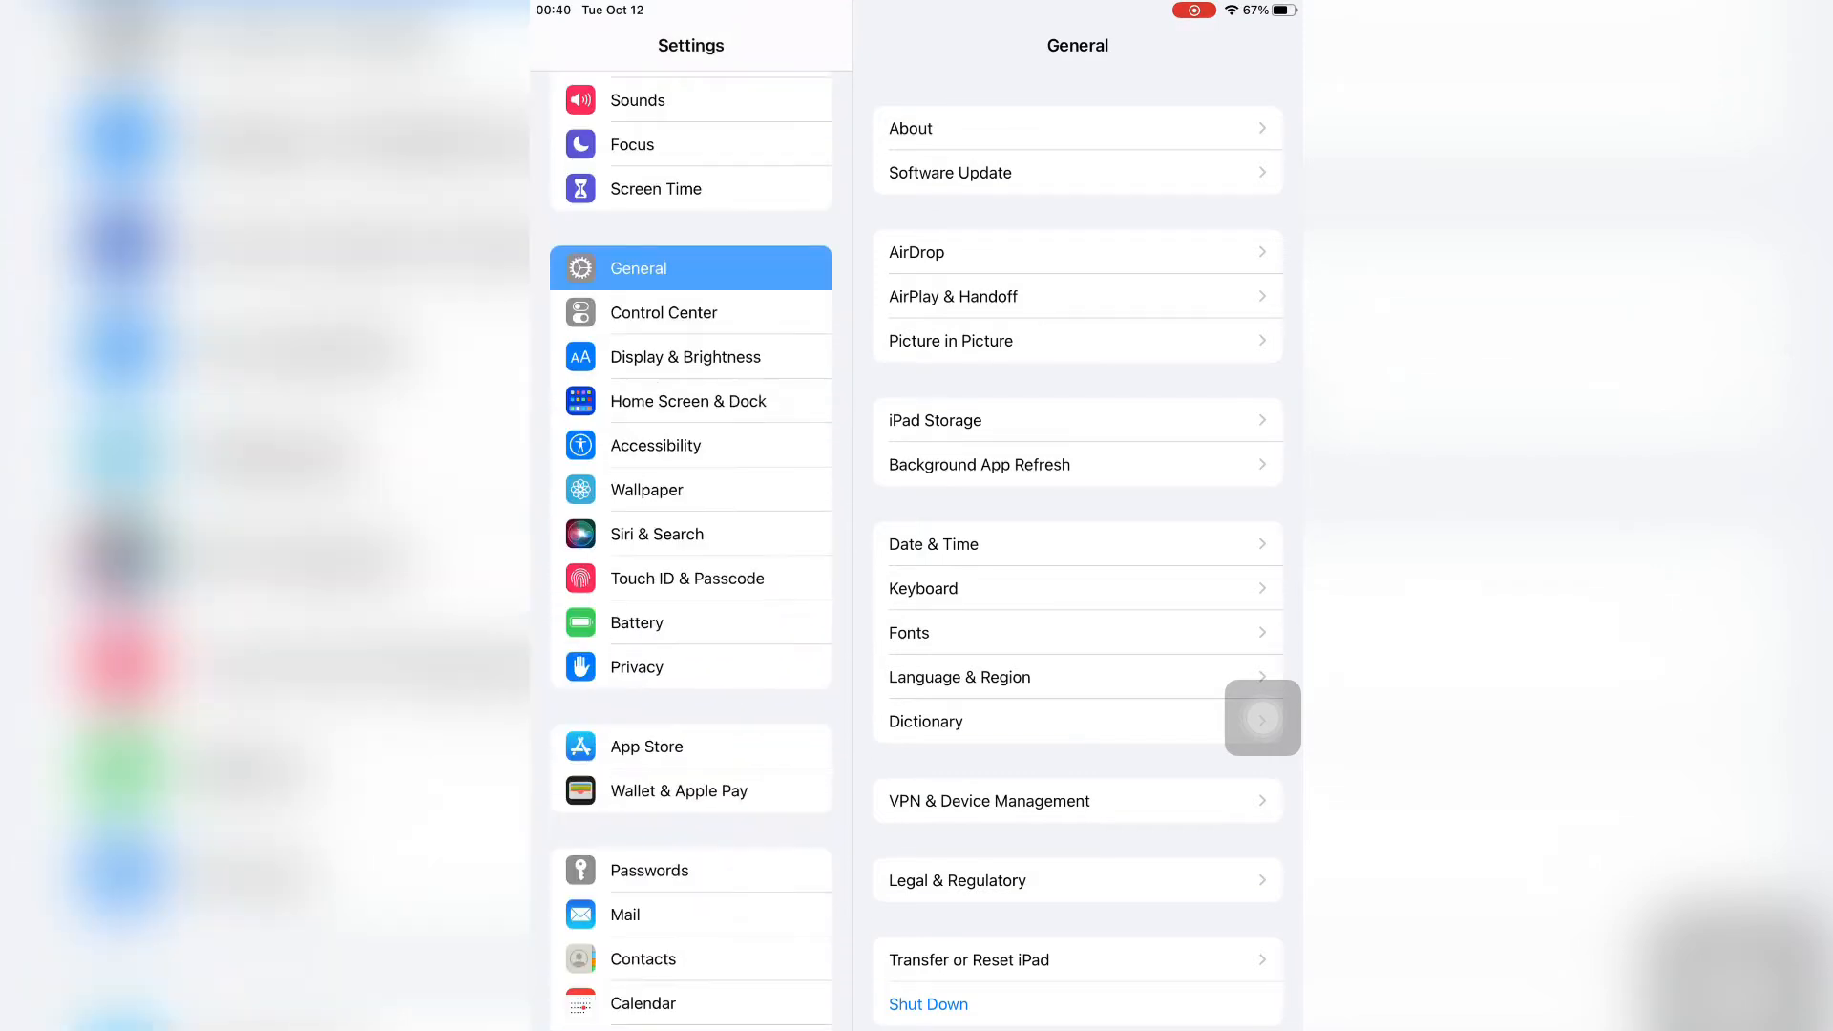
left_click(923, 588)
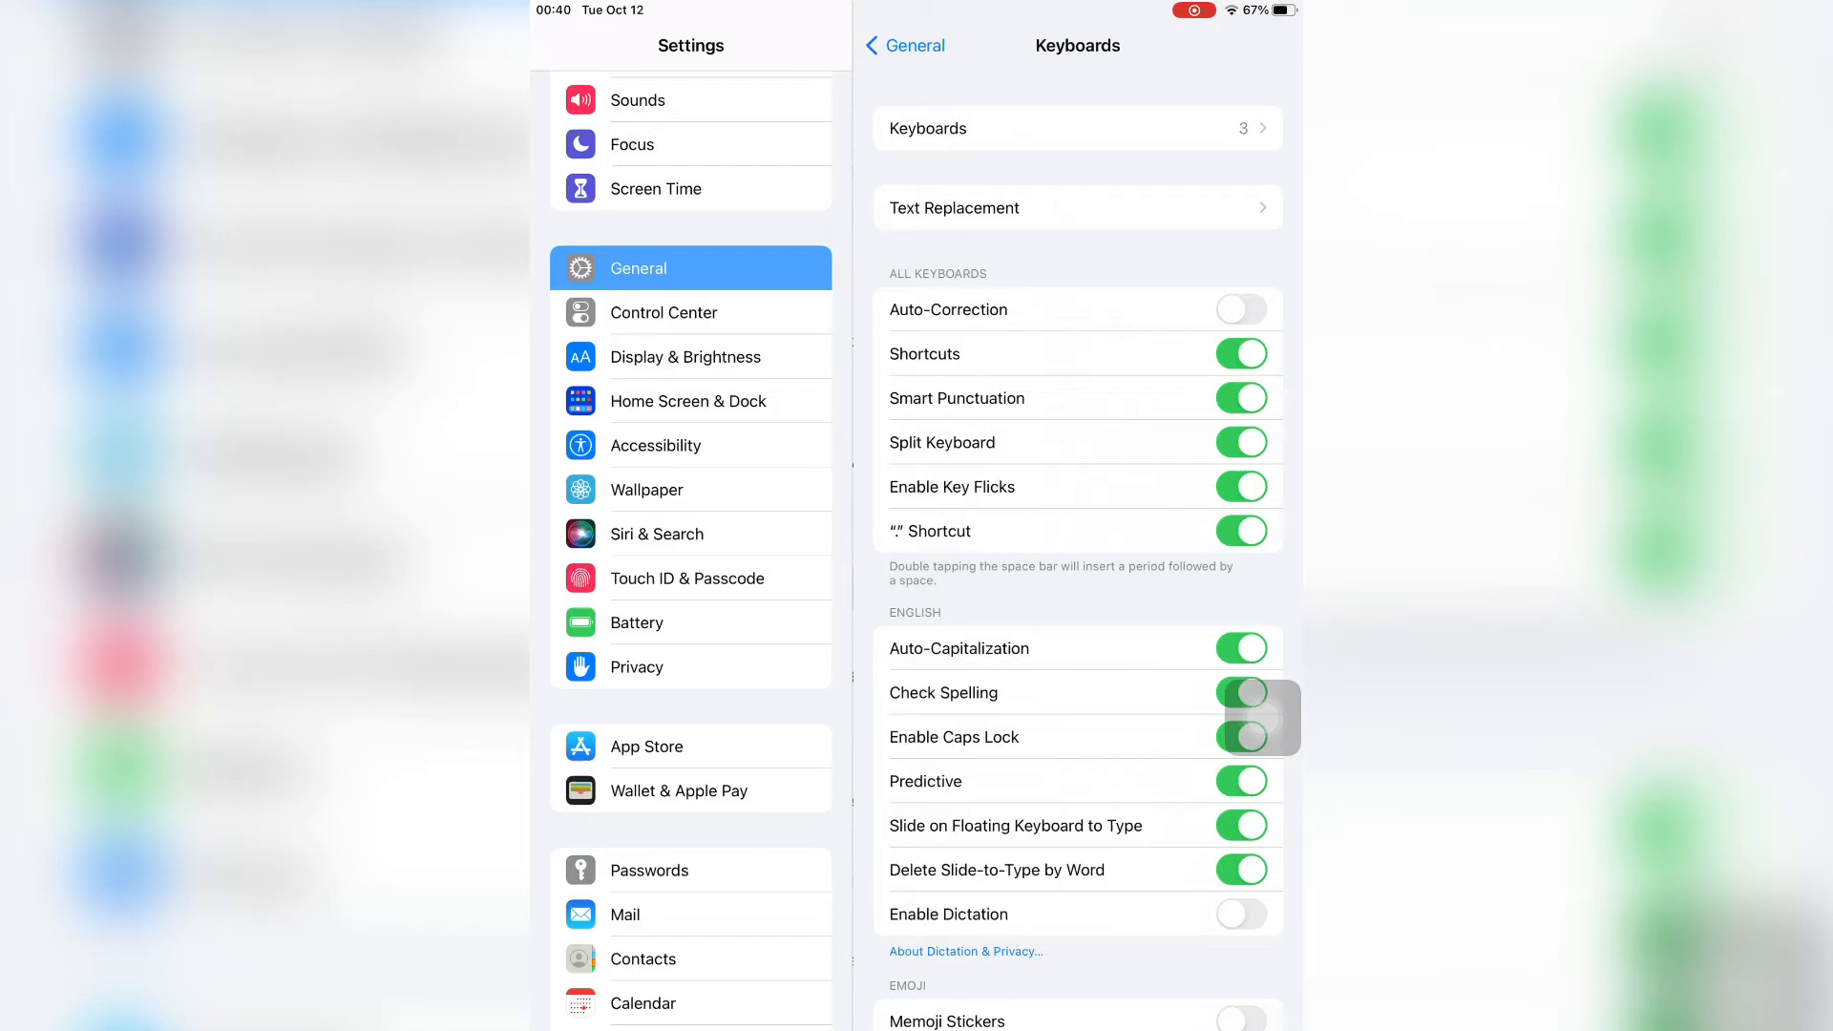
Switch on Enable Dictation on the Keyboards page and confirm the alert
scroll("down", 3)
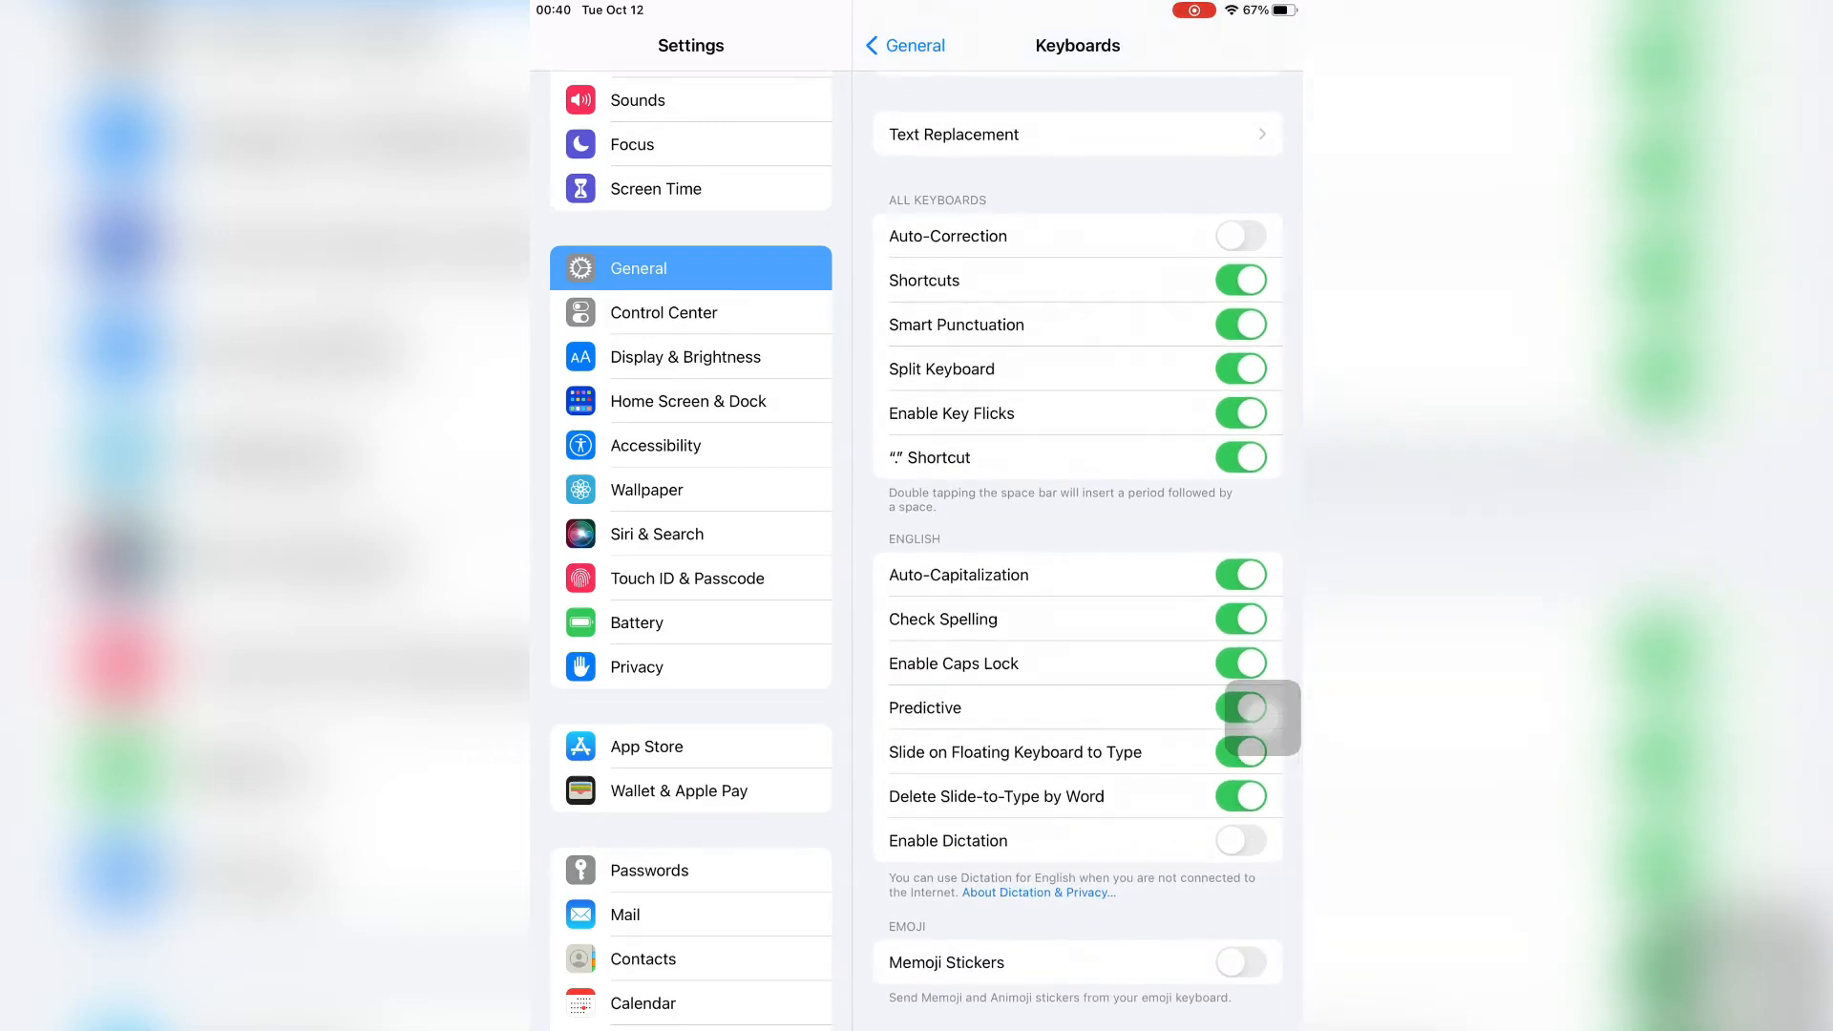
left_click(1240, 839)
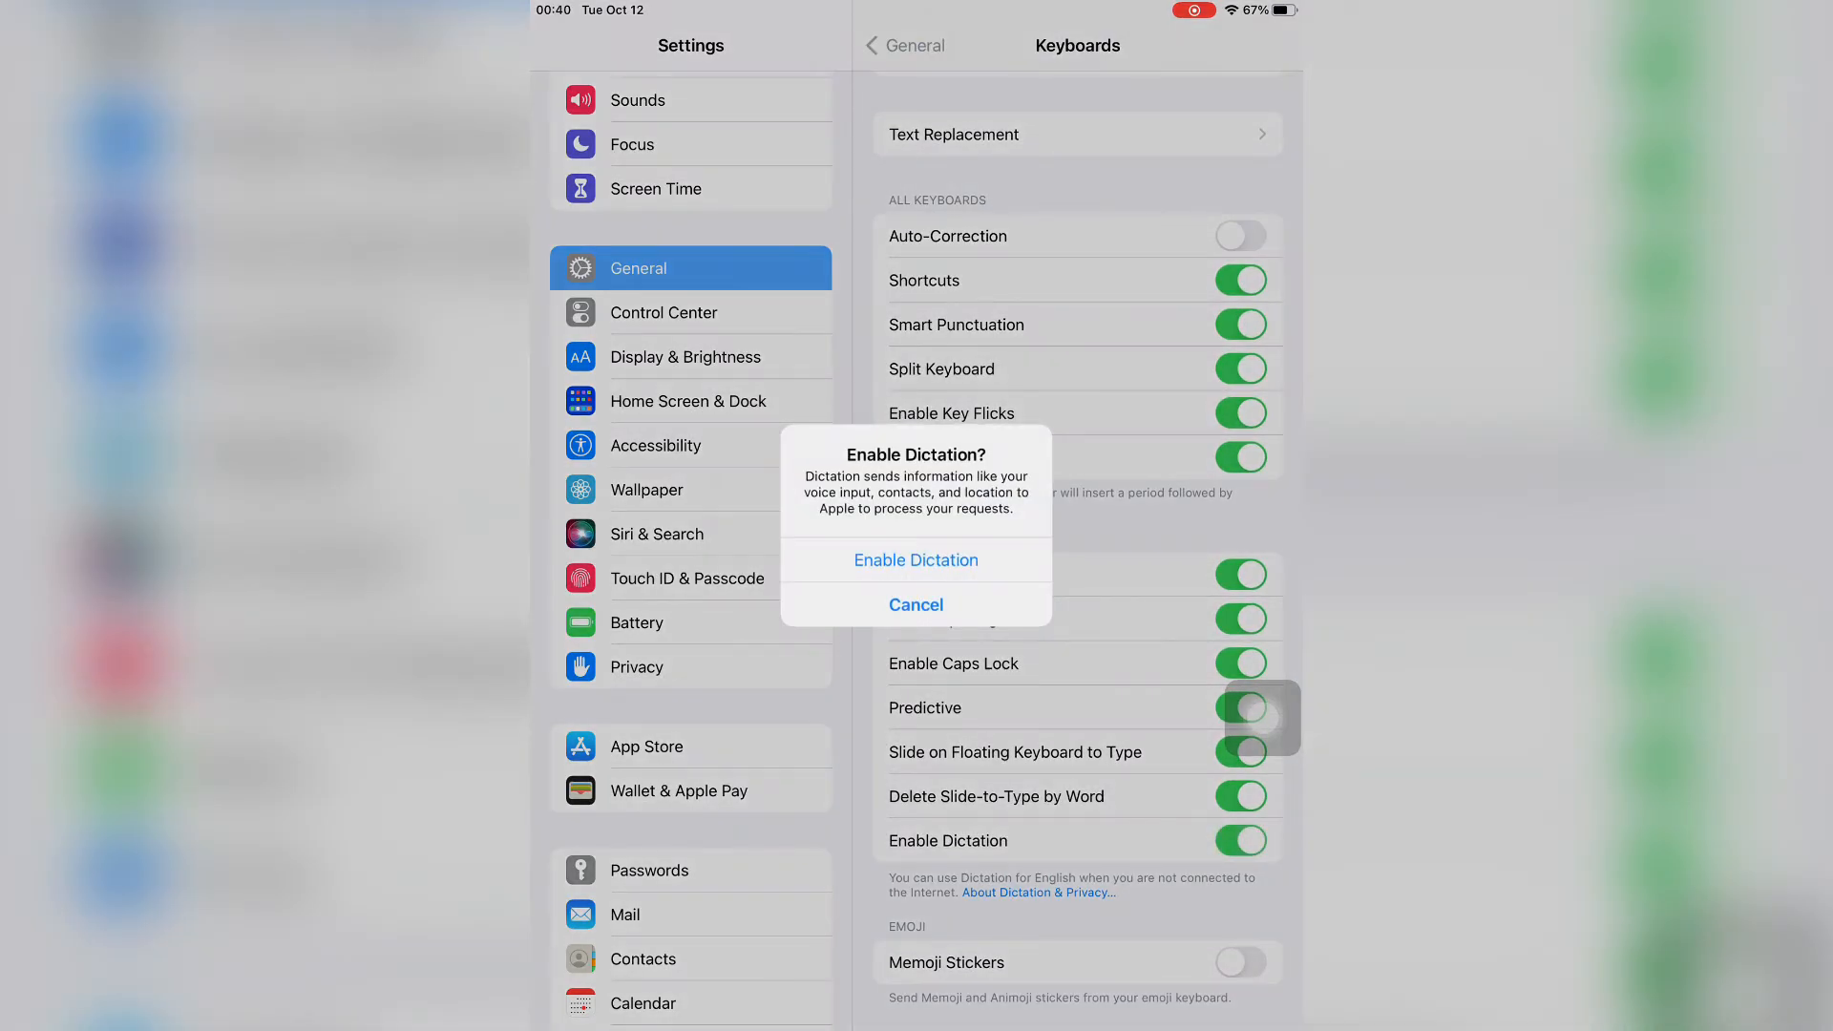
left_click(915, 560)
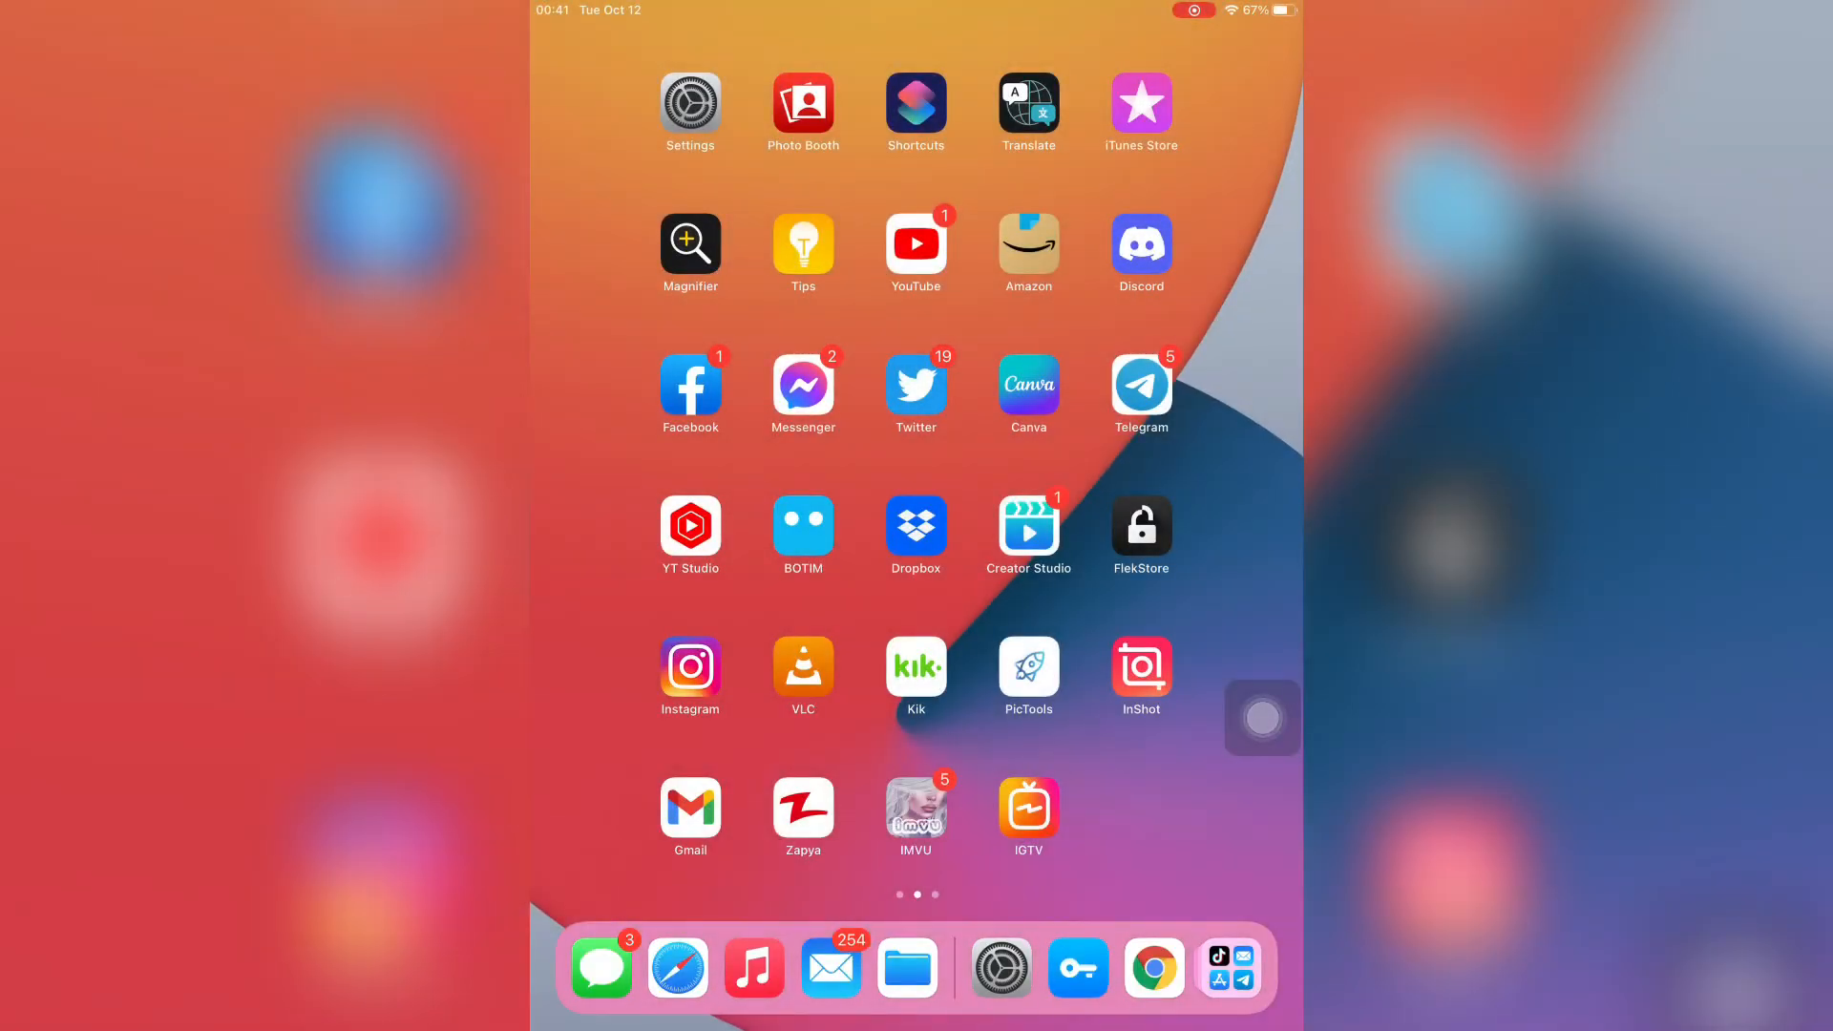
Launch Notes, dismiss What's New in Notes, and start dictating into the blank note
scroll("right", 3)
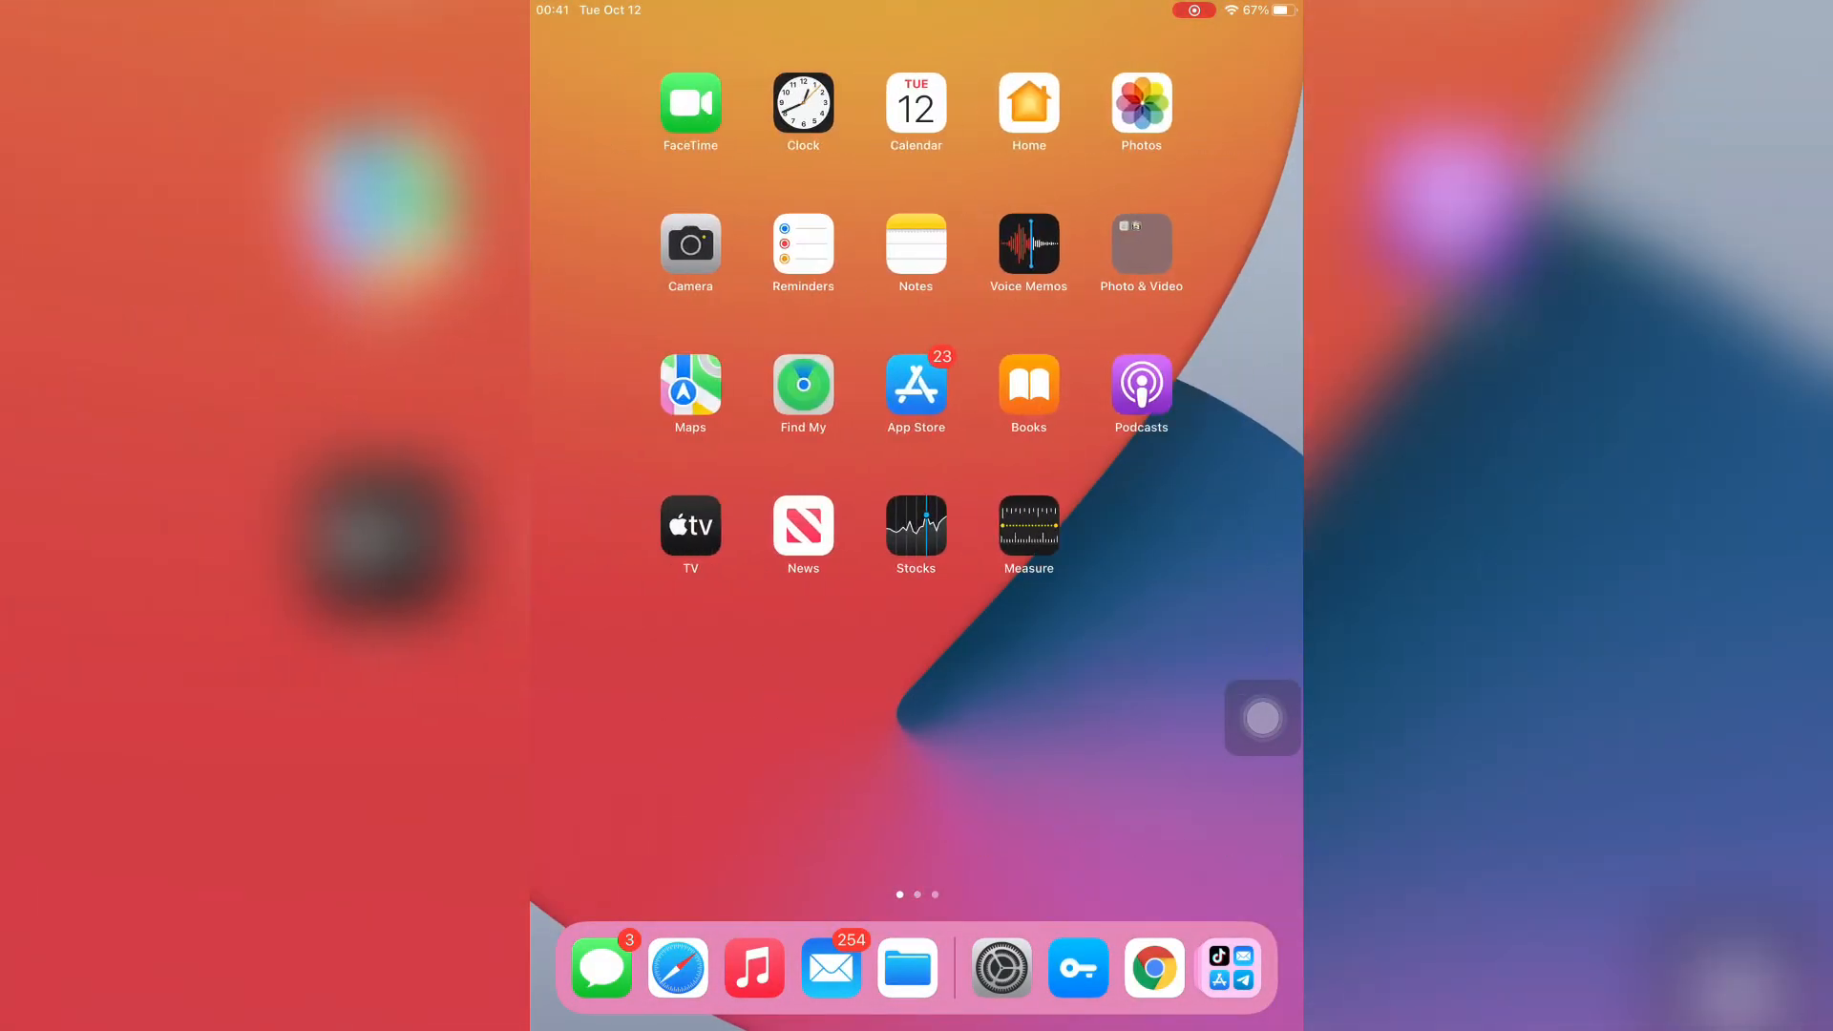
left_click(915, 245)
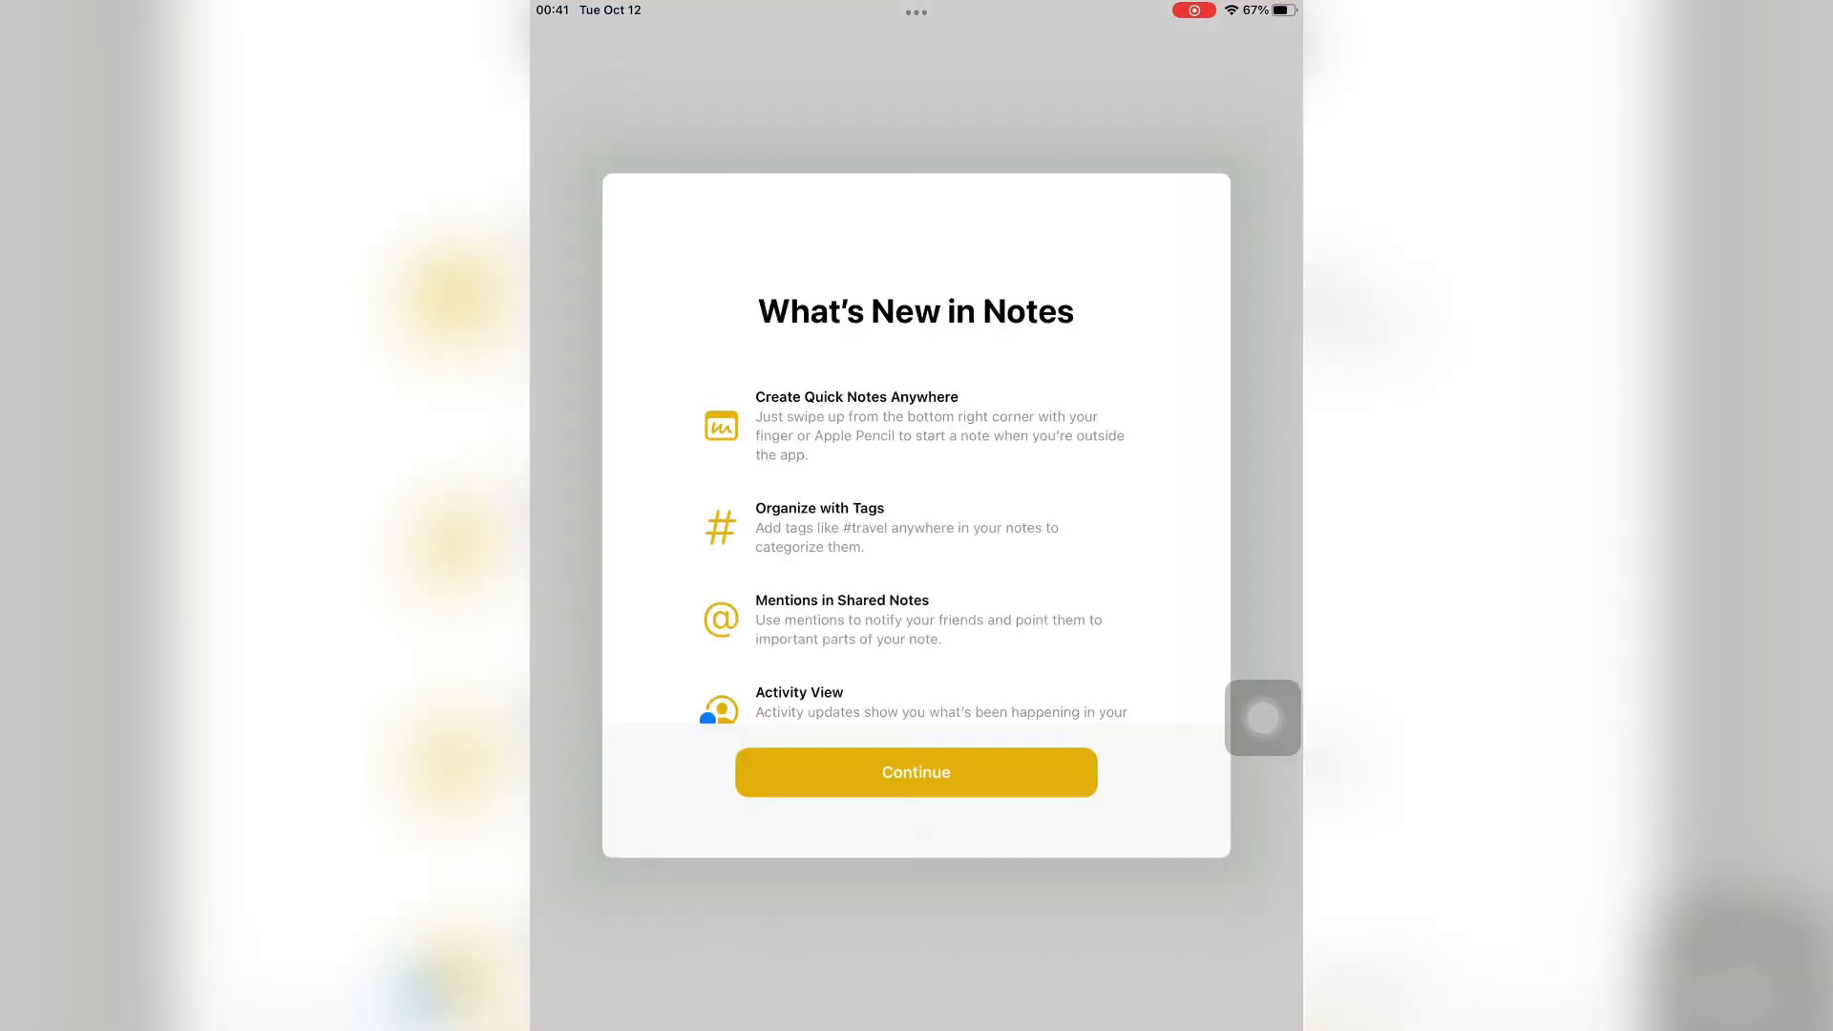
left_click(915, 771)
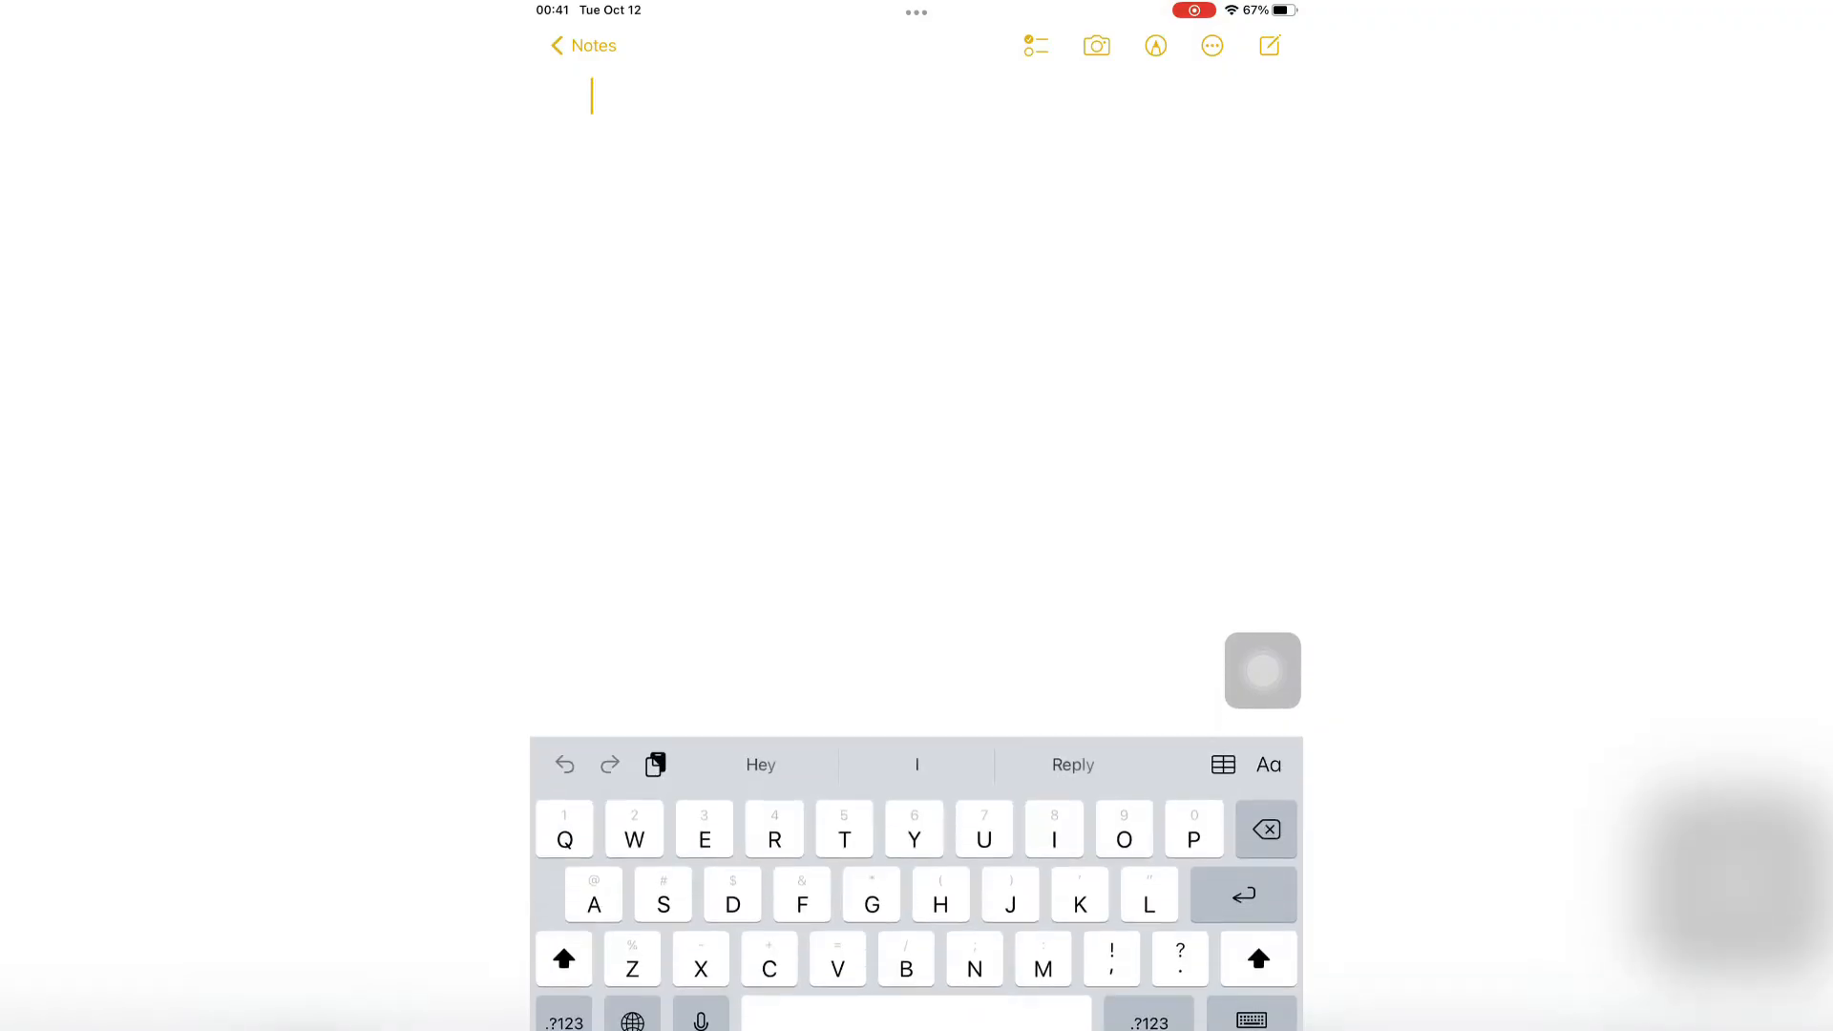
left_click(700, 1021)
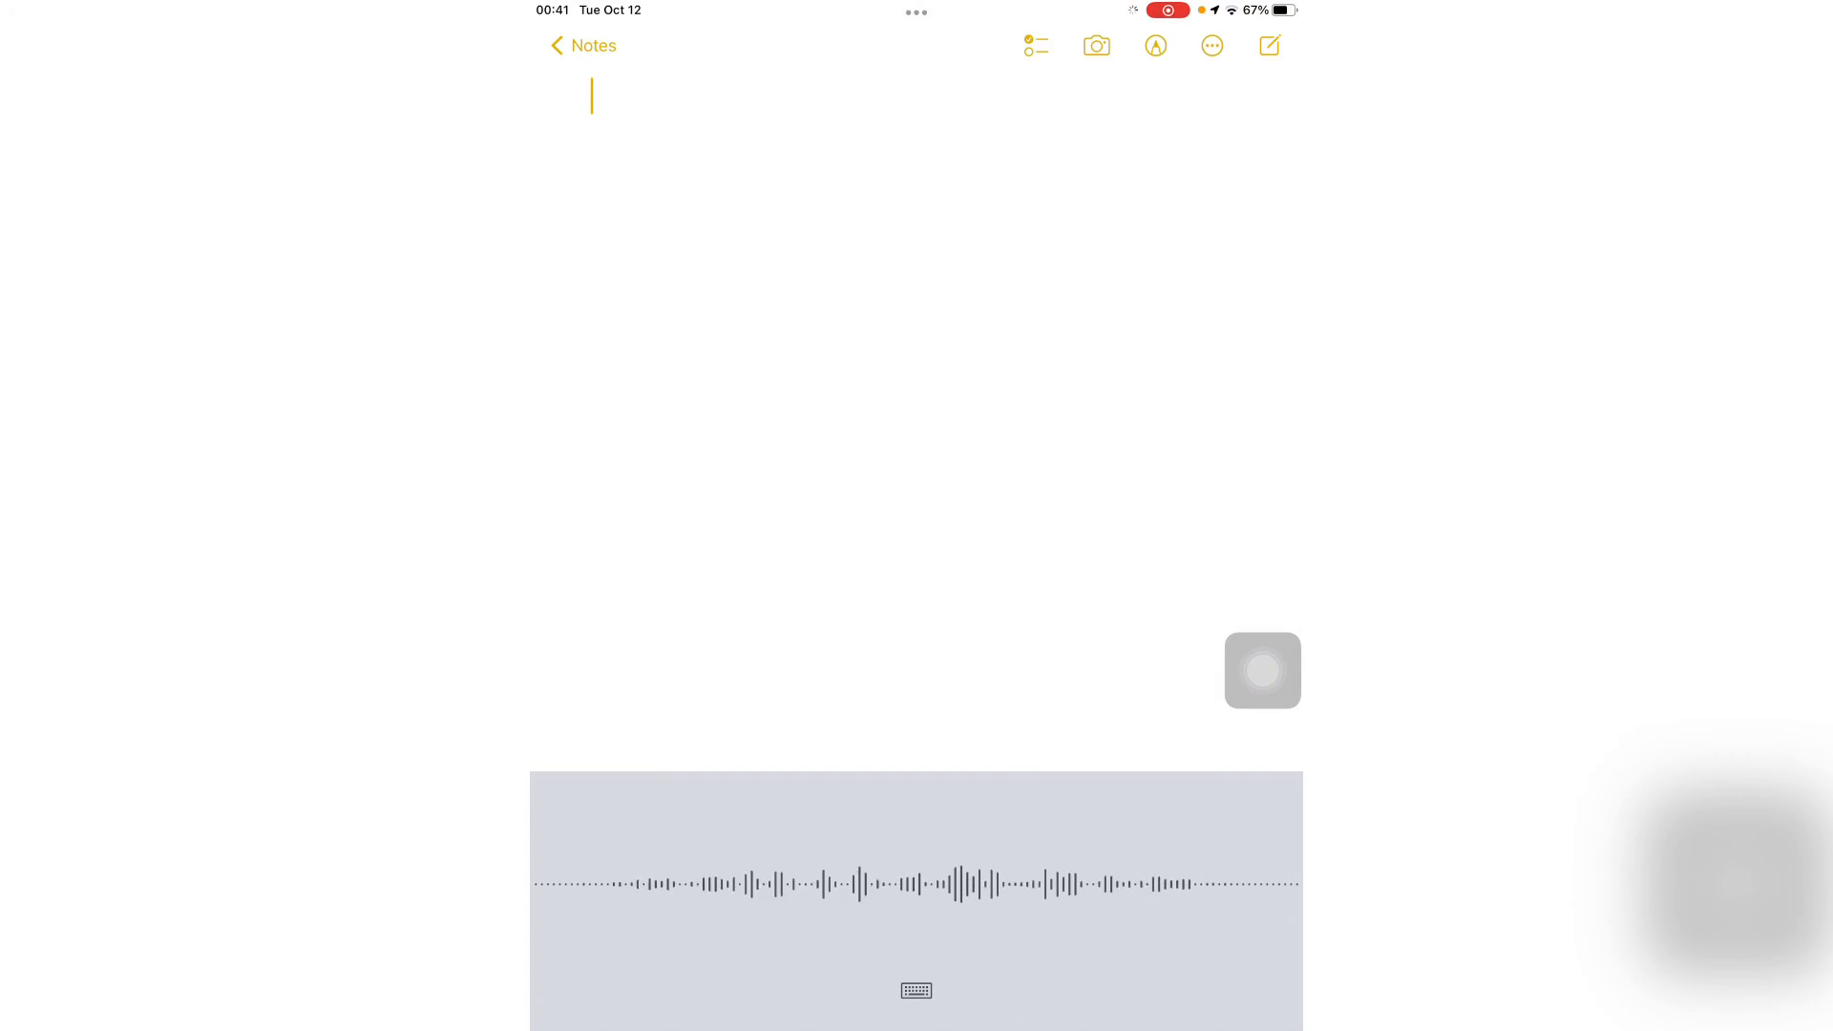